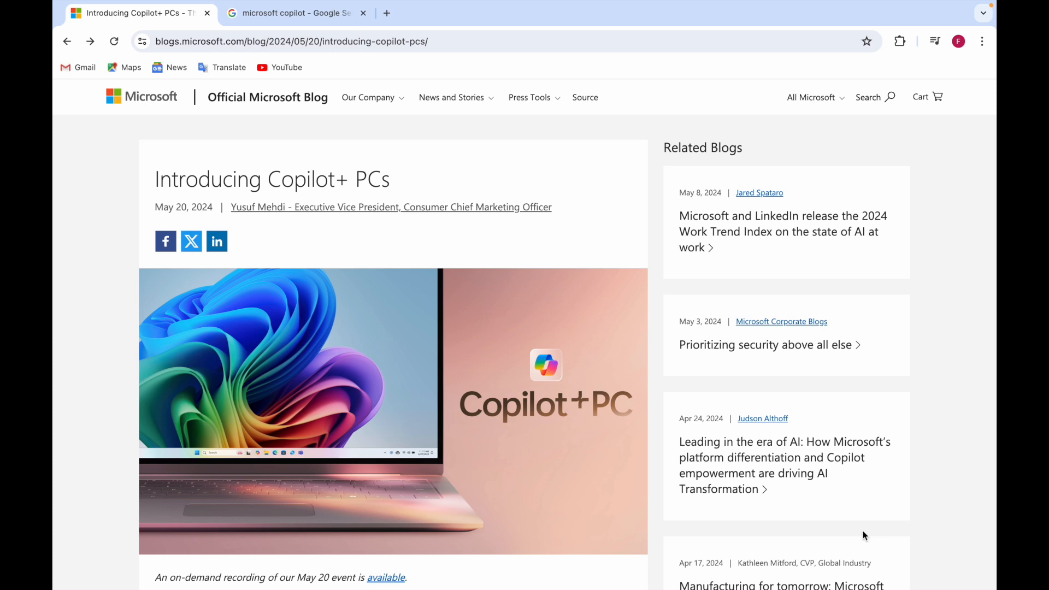
mouse_move(610, 493)
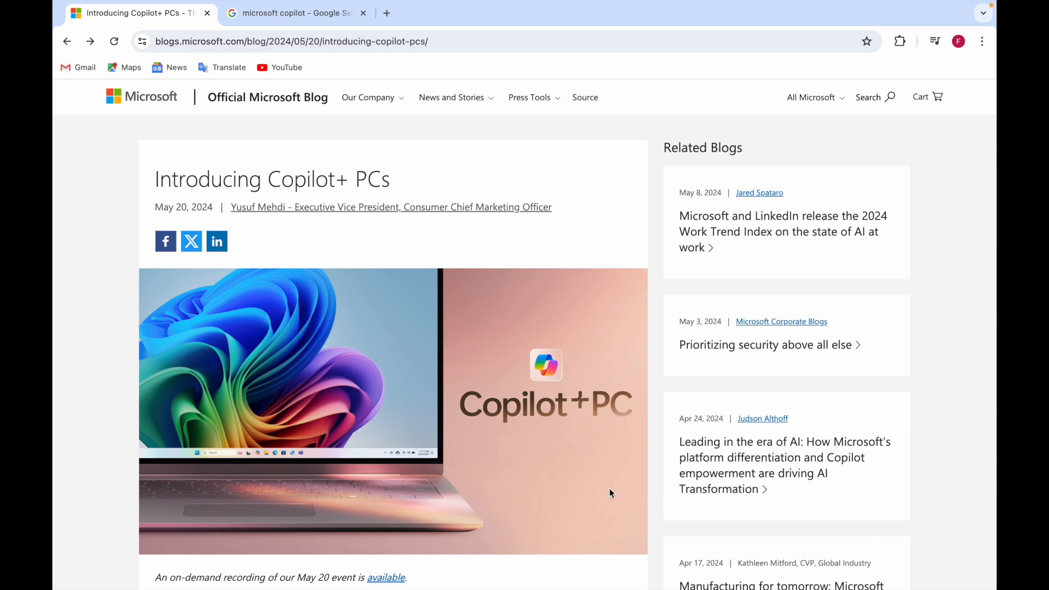
mouse_move(511, 462)
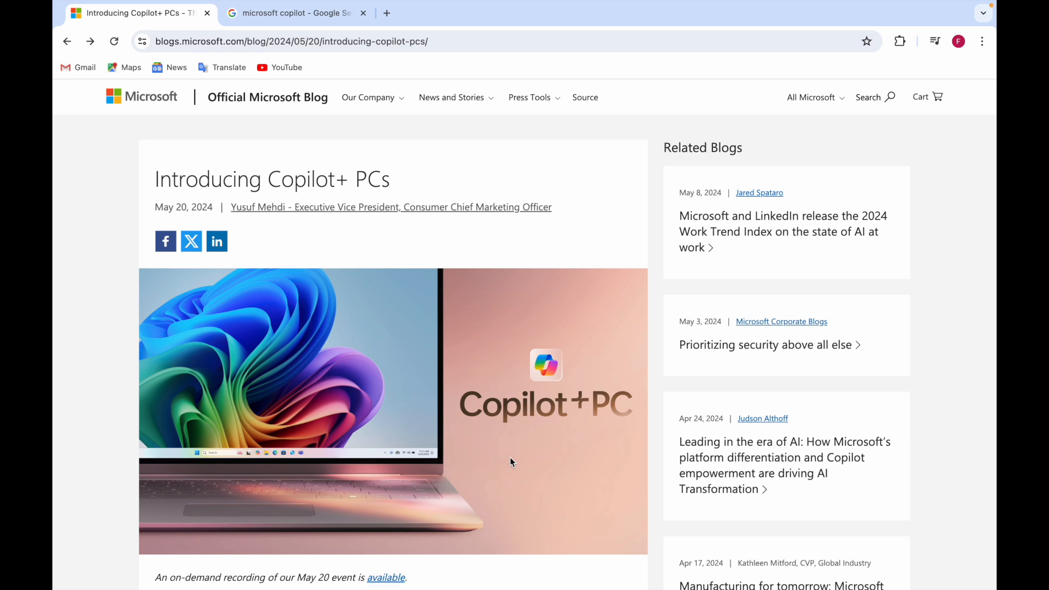
Scroll to the opening paragraphs on Copilot+ PC pricing and availability below the hero image.
scroll("down", 3)
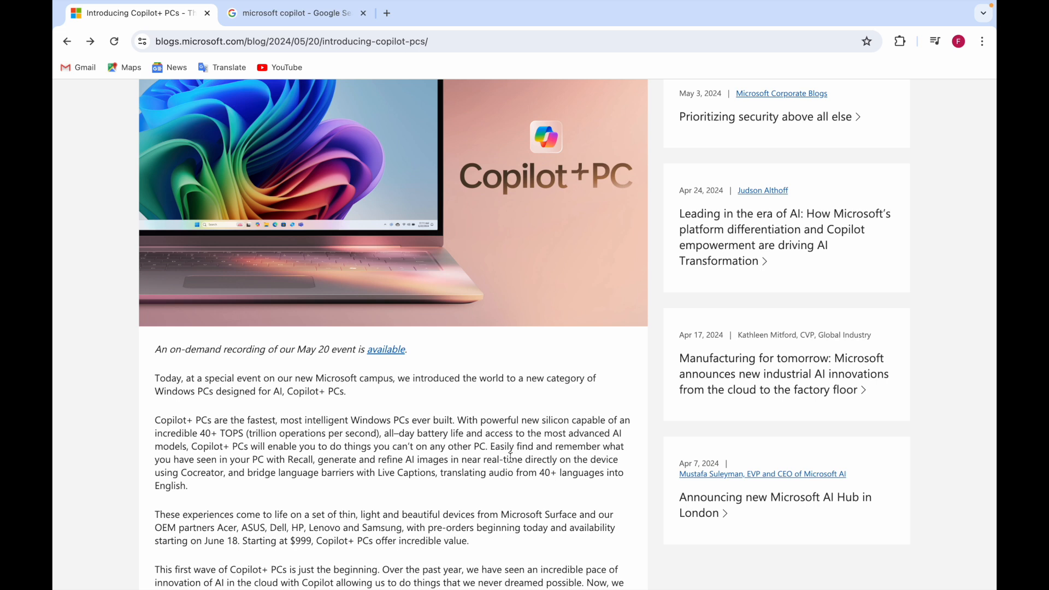
mouse_move(386, 350)
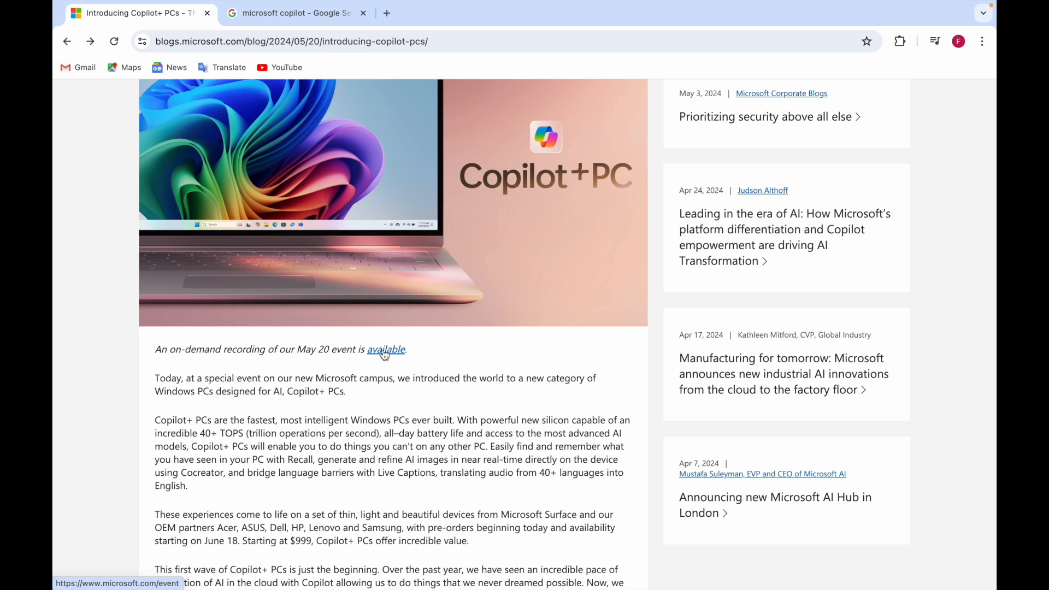
mouse_move(292, 333)
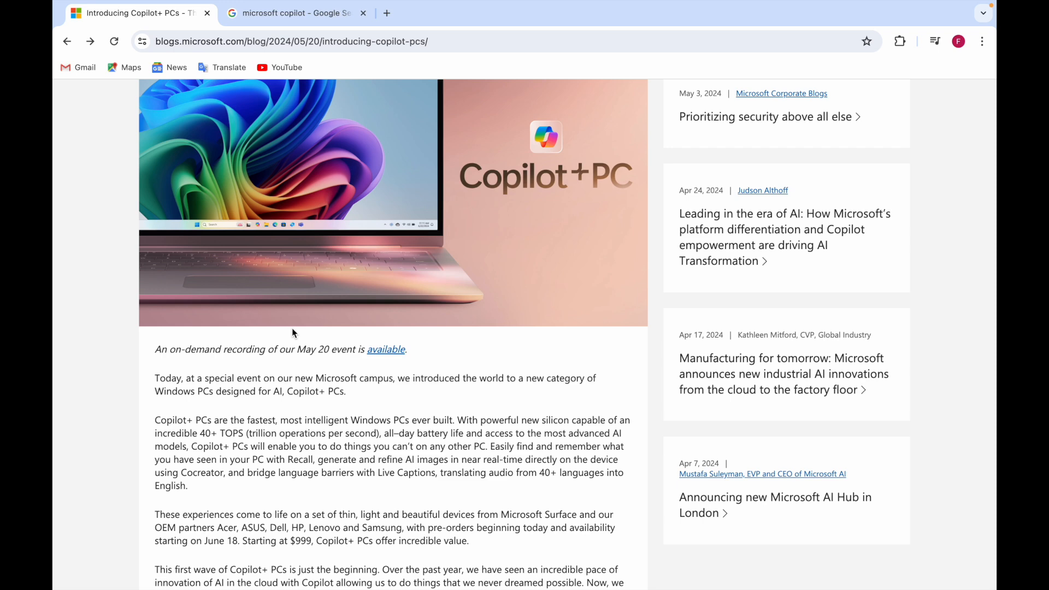
Scroll down to the embedded Introducing Copilot+ PCs video and the fastest, most secure Windows PCs heading.
scroll("down", 3)
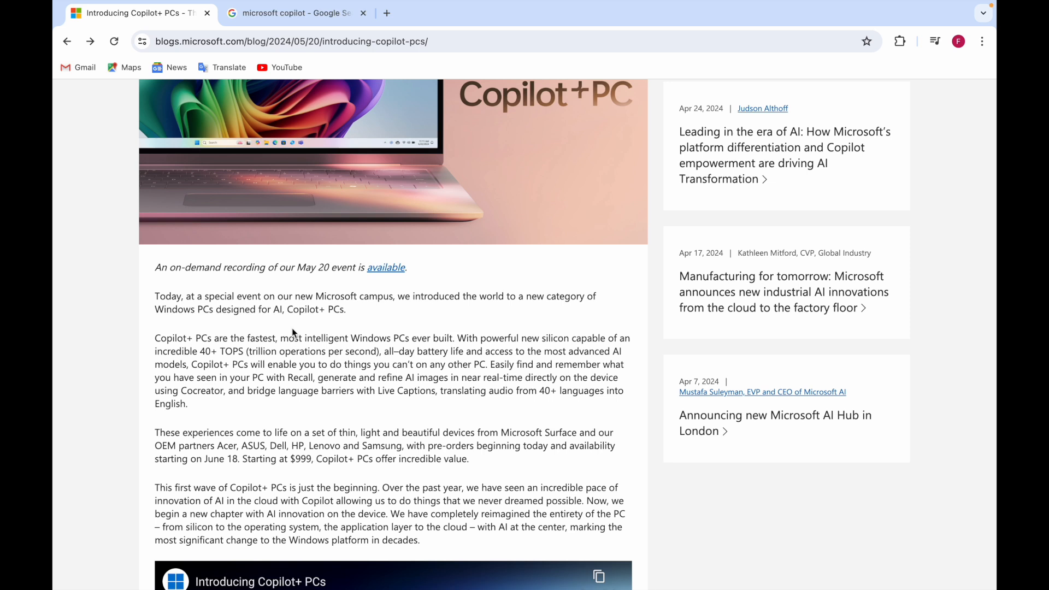
scroll("down", 3)
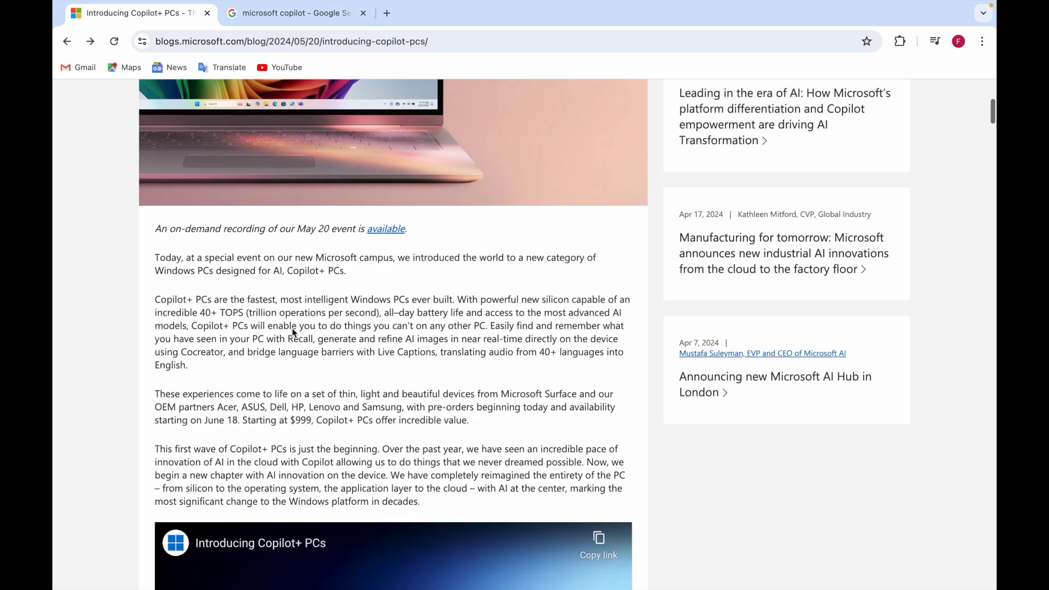
scroll("down", 3)
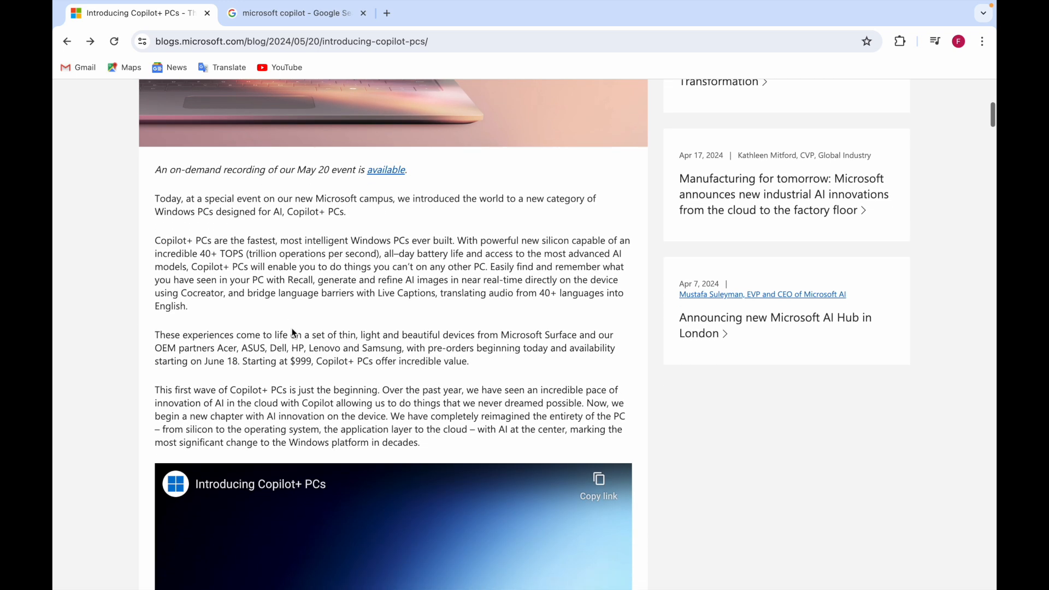
scroll("down", 3)
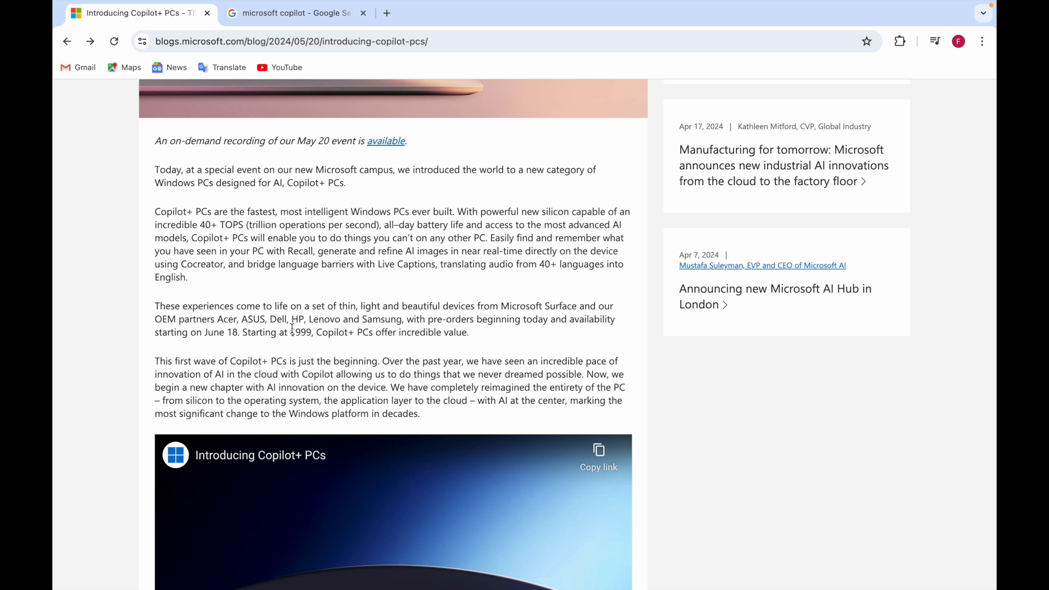
scroll("down", 3)
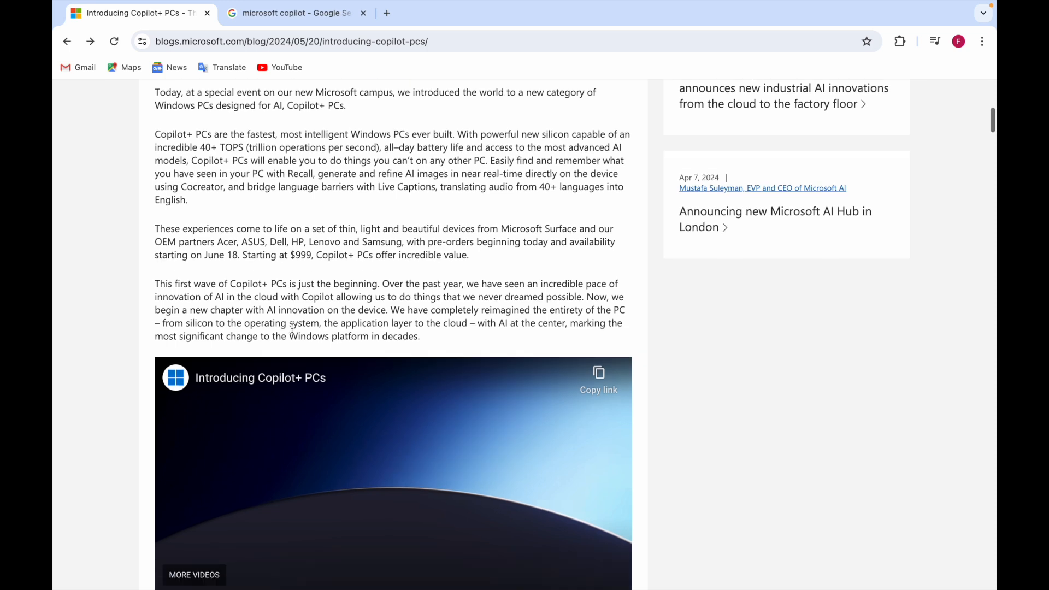
scroll("down", 3)
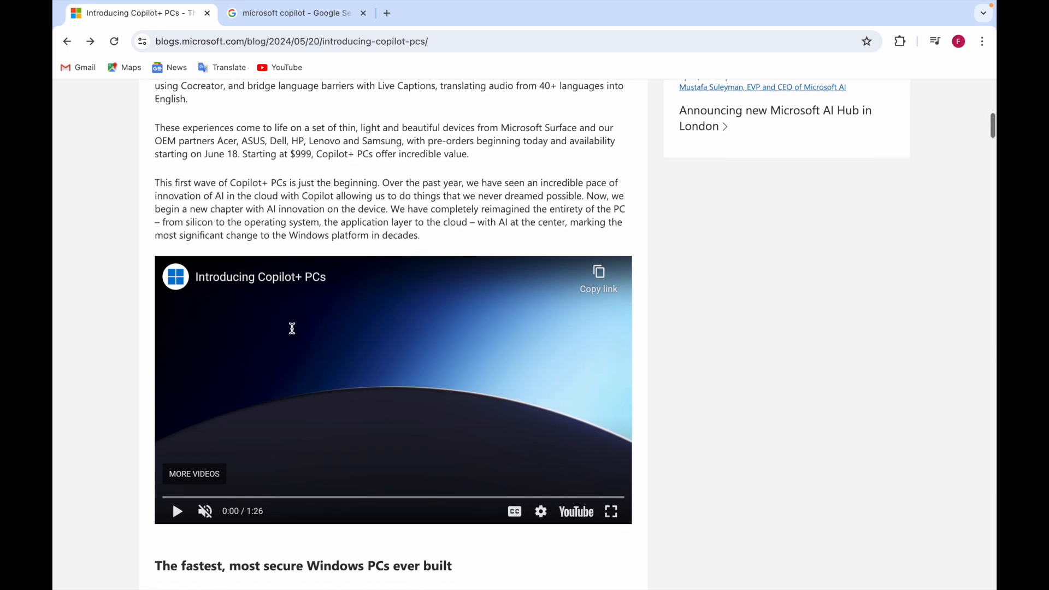
scroll("down", 3)
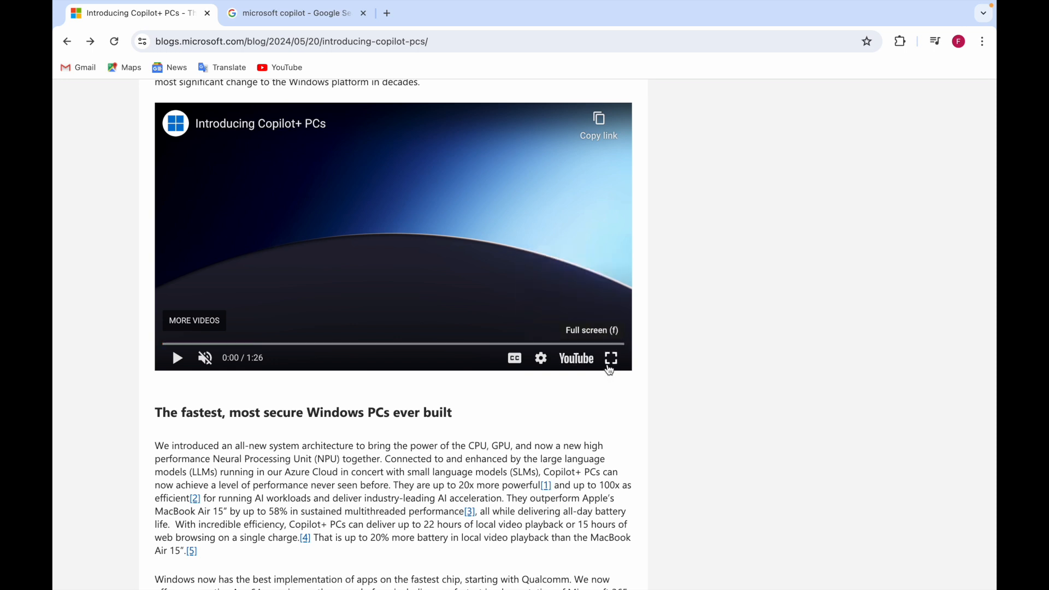
Play the Introducing Copilot+ PCs video full screen to its closing Microsoft logo, then pause it.
left_click(610, 359)
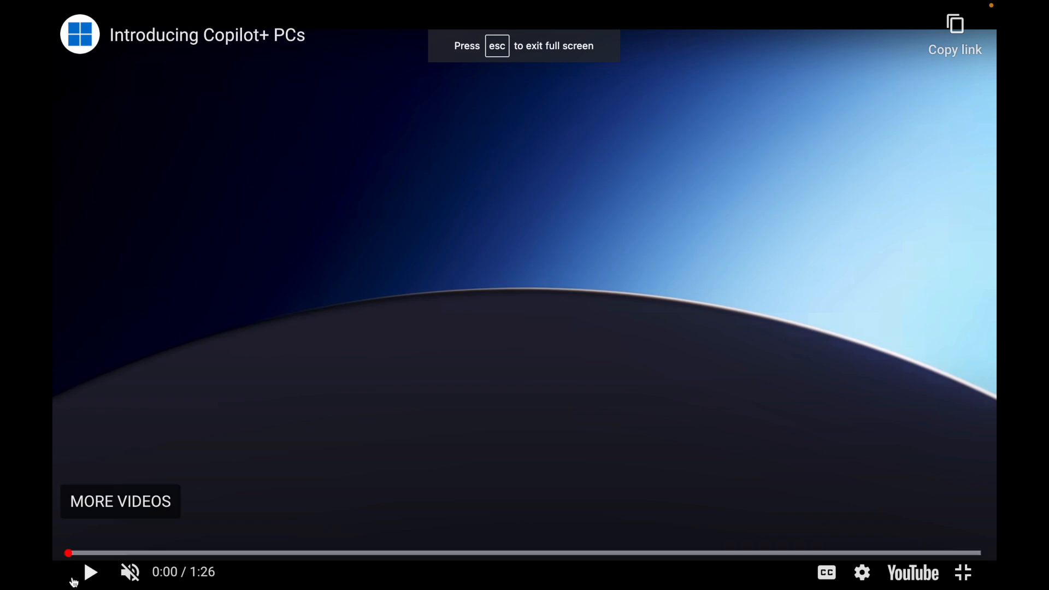
left_click(91, 572)
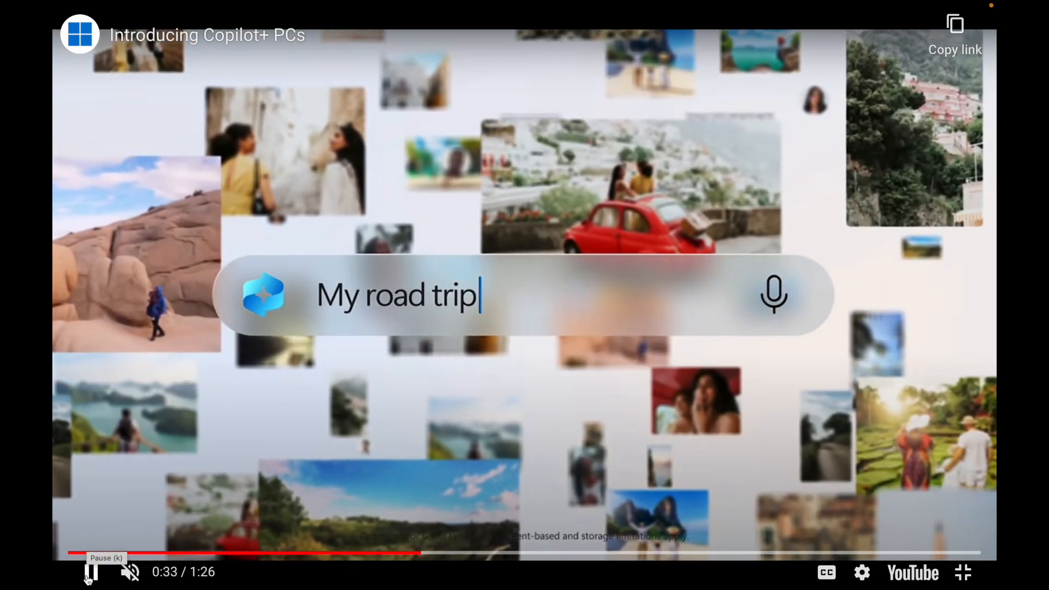
type("with Renata")
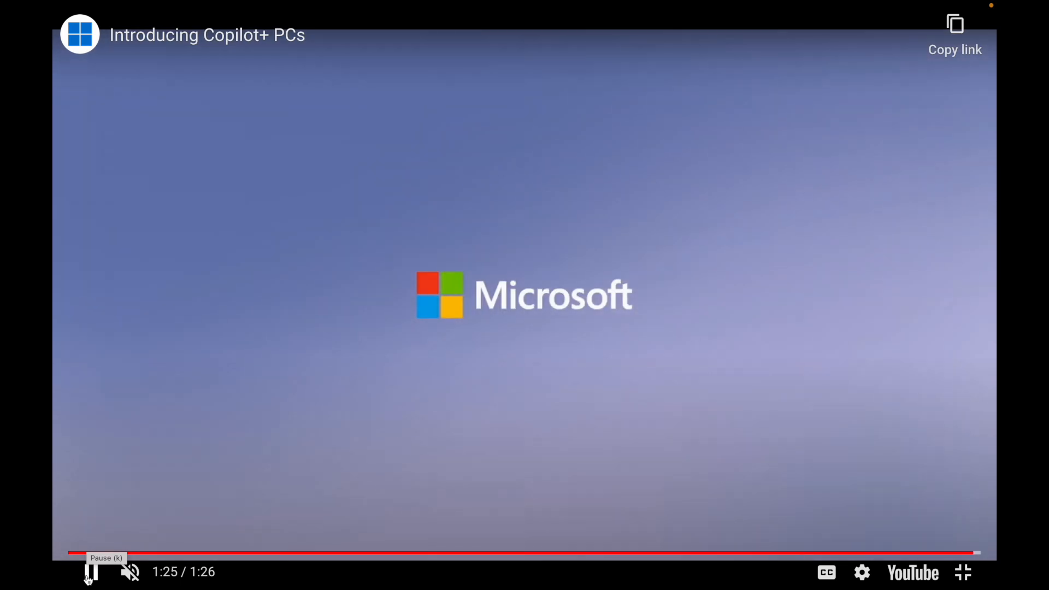
left_click(963, 571)
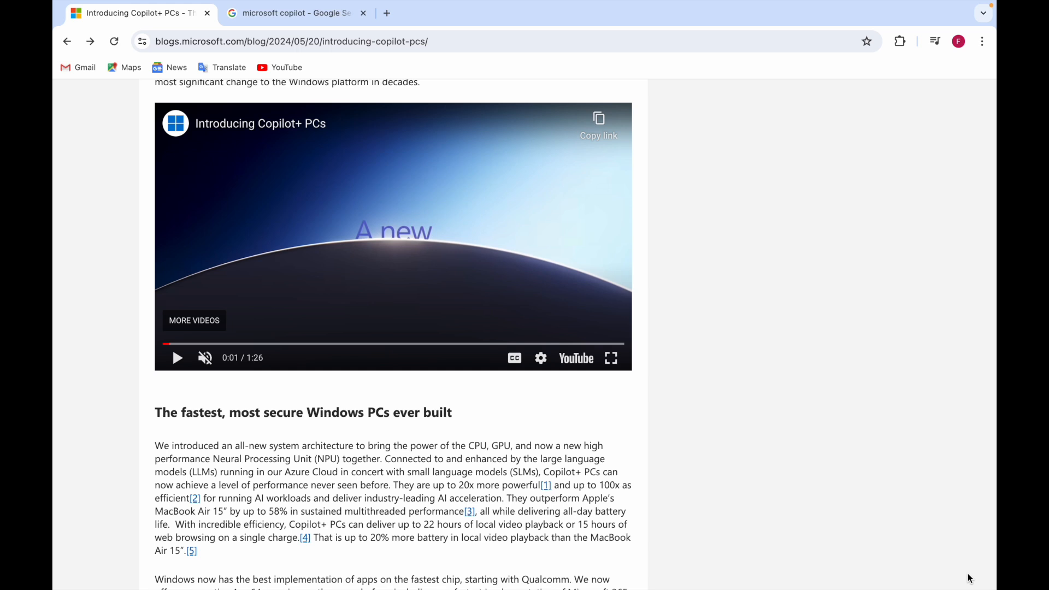
Scroll past the video into the fastest, most secure Windows PCs section on native Arm64 apps.
scroll("down", 3)
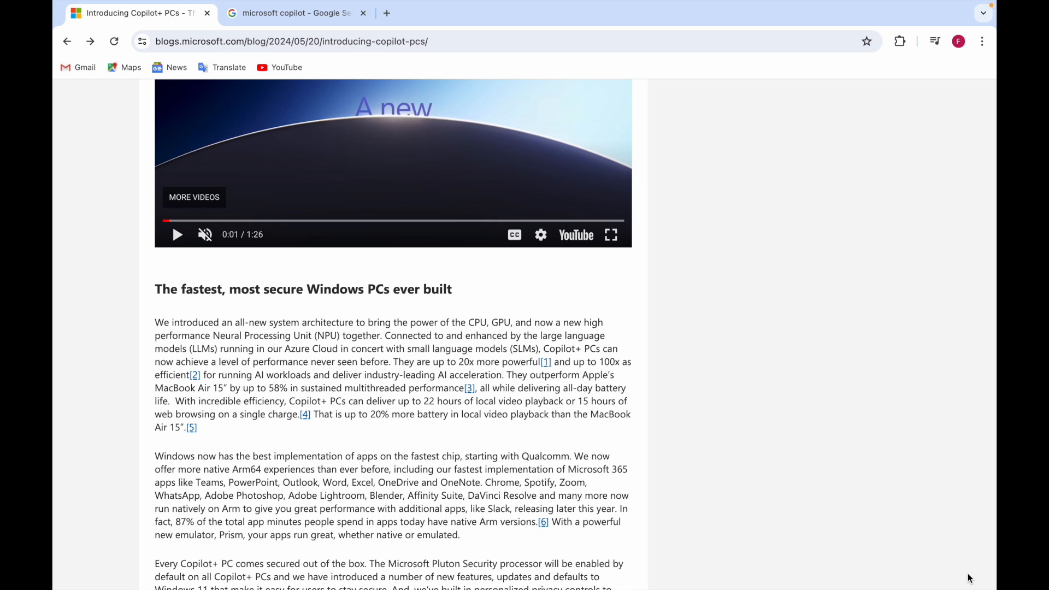
Scroll to the Pluton security paragraph and the start of Entirely new, powerful AI experiences.
scroll("down", 3)
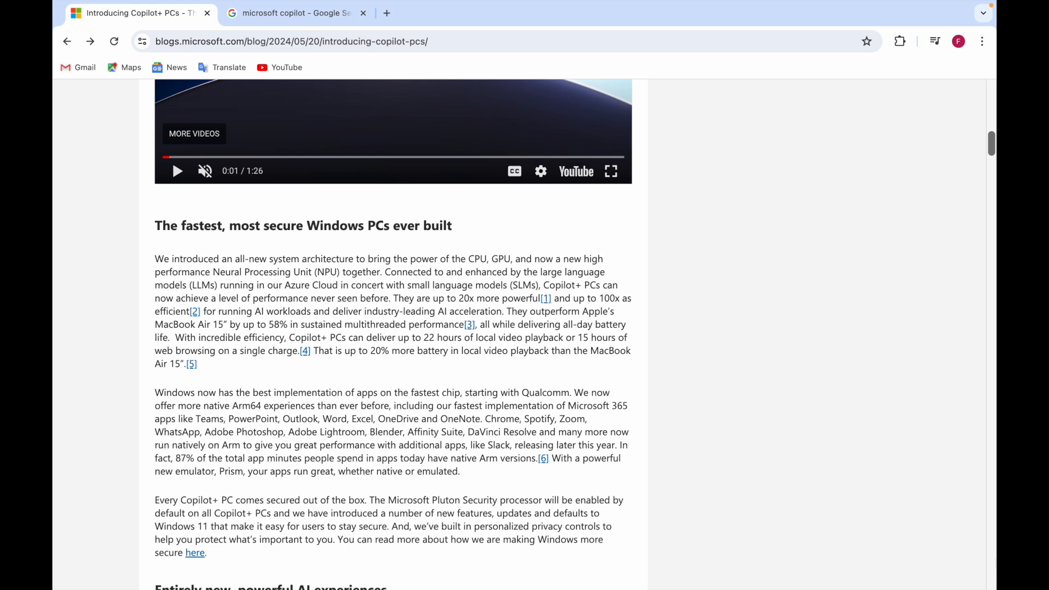
scroll("down", 3)
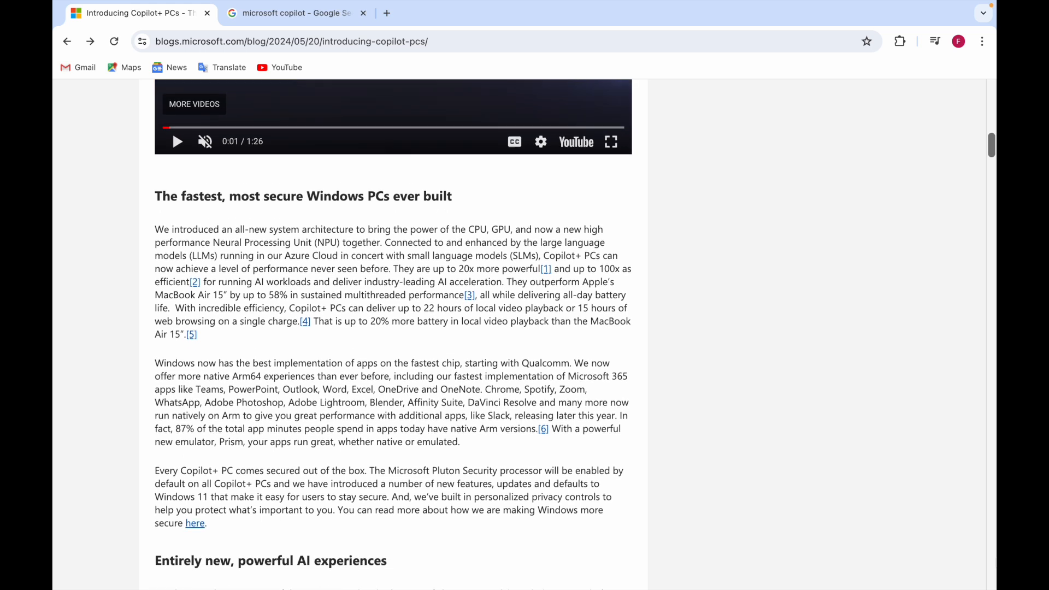
scroll("down", 3)
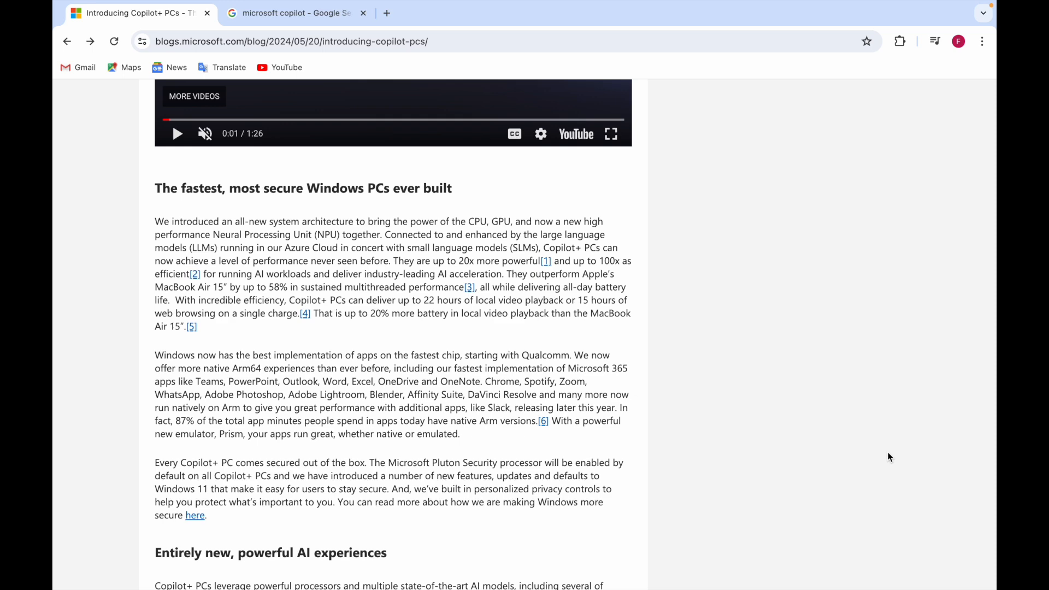
Scroll through Entirely new, powerful AI experiences to the Recall instantly photographic-memory paragraph.
scroll("down", 3)
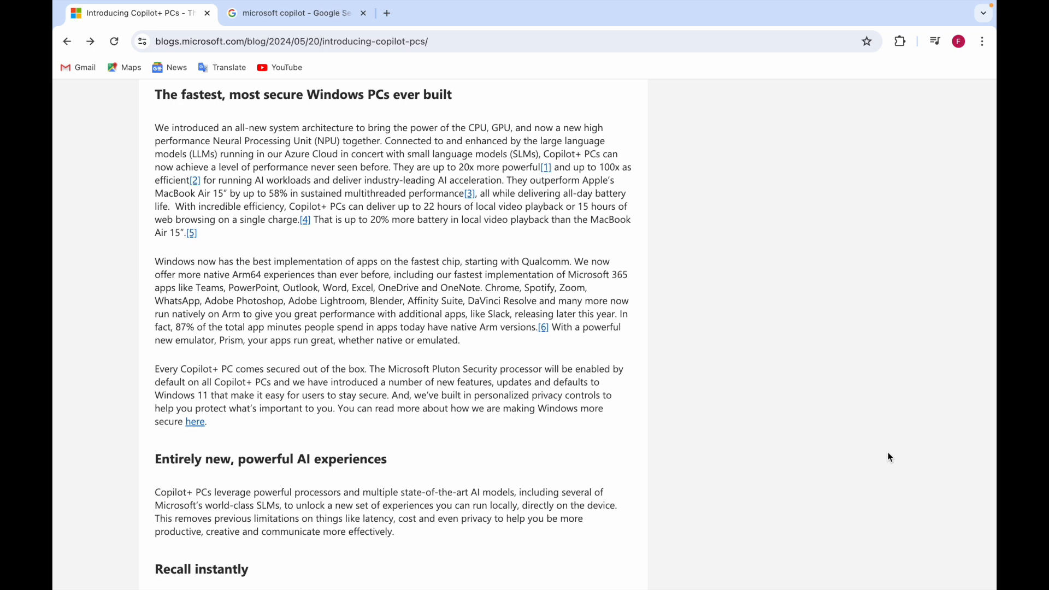
scroll("down", 3)
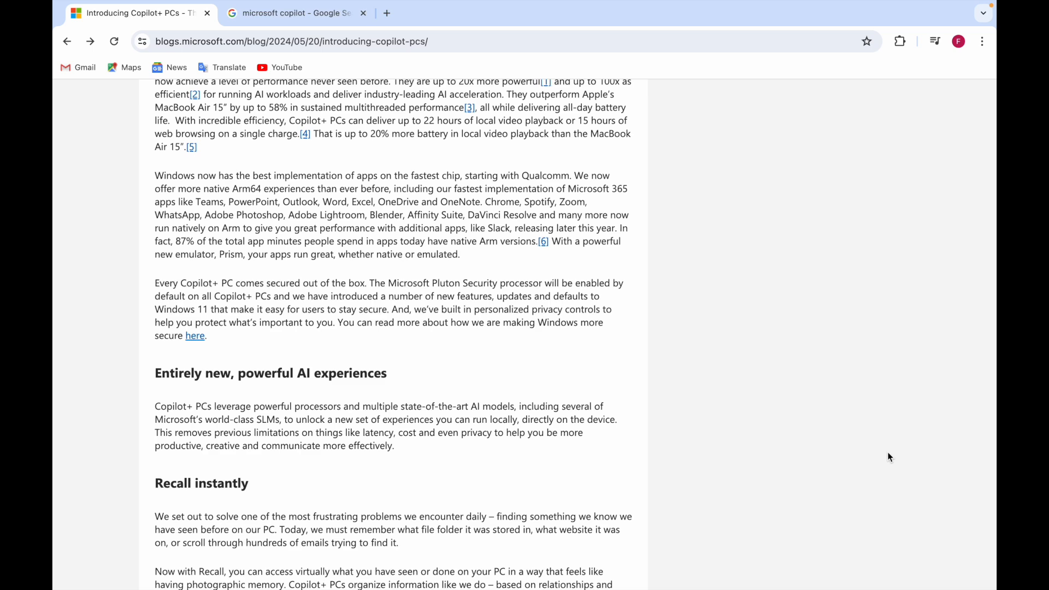
scroll("down", 3)
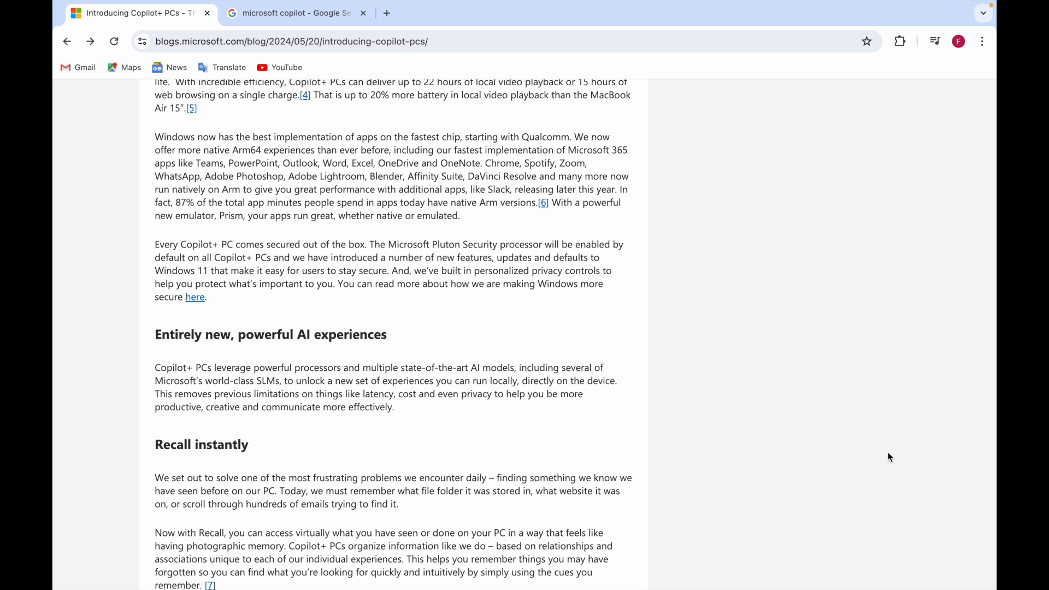
Scroll past the Recall paragraphs to the Recall instantly demonstration video and timeline paragraph.
scroll("down", 3)
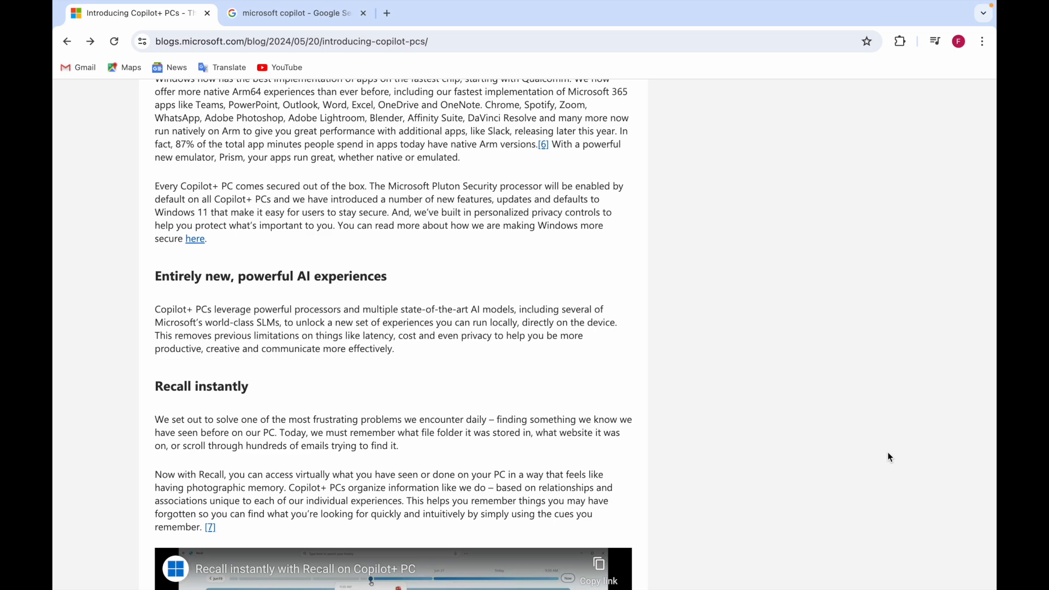
scroll("down", 3)
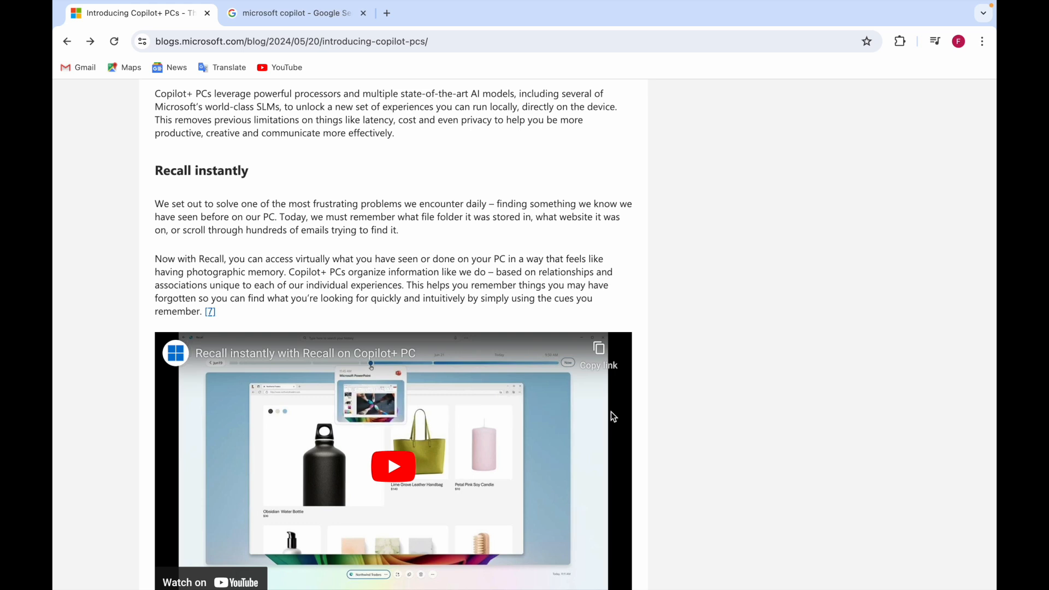
scroll("down", 3)
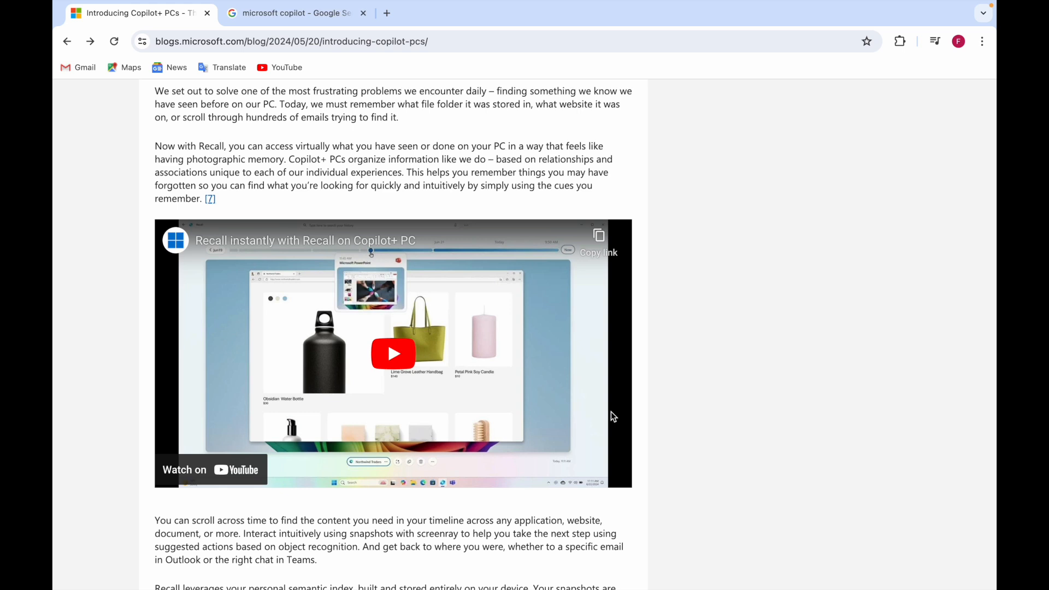
mouse_move(605, 397)
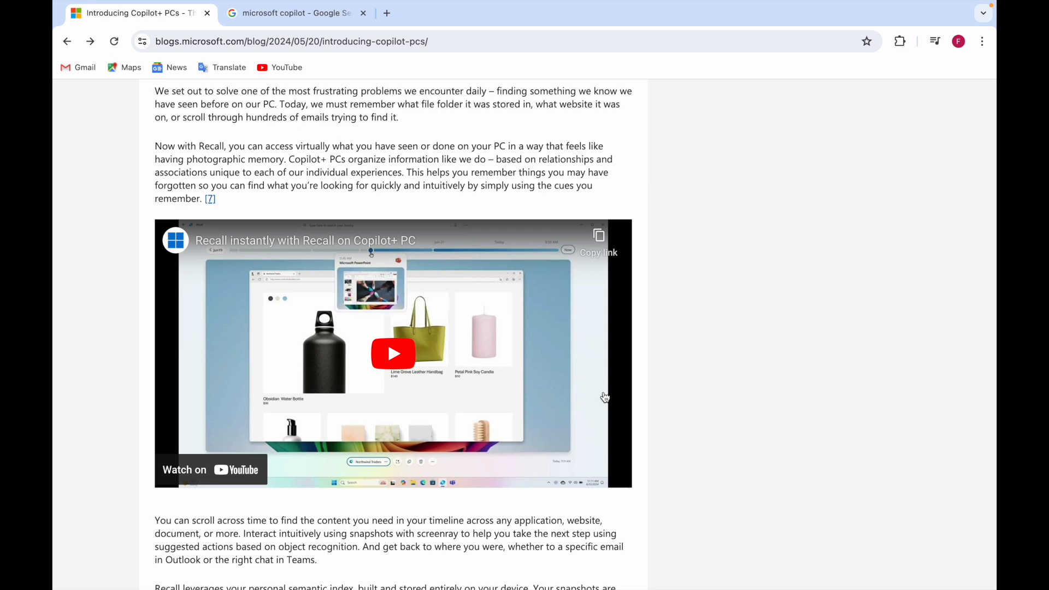
mouse_move(606, 422)
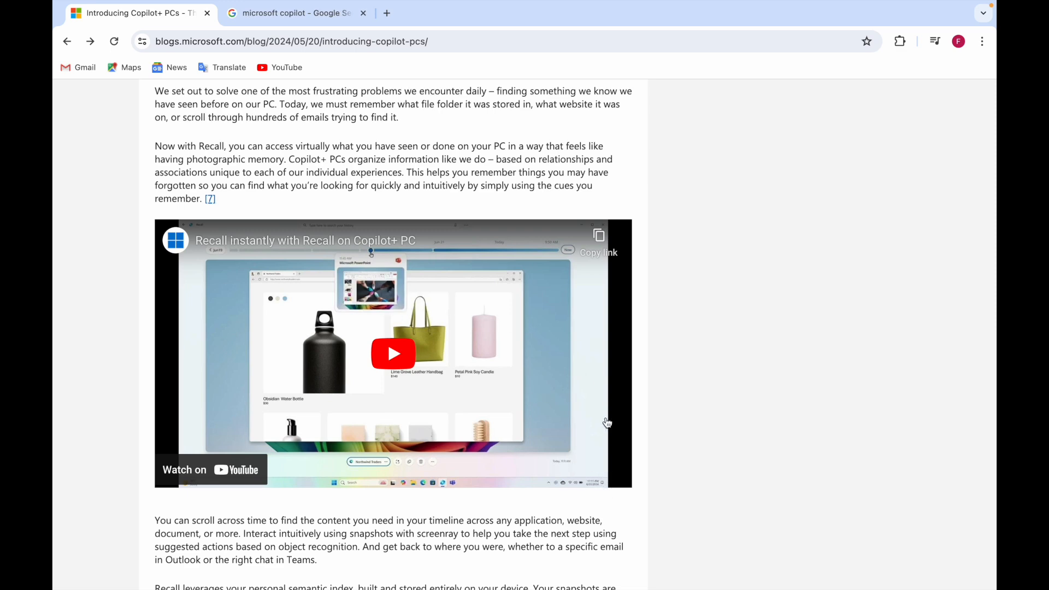
Play the Recall instantly demonstration video full screen through to its end screen.
left_click(394, 353)
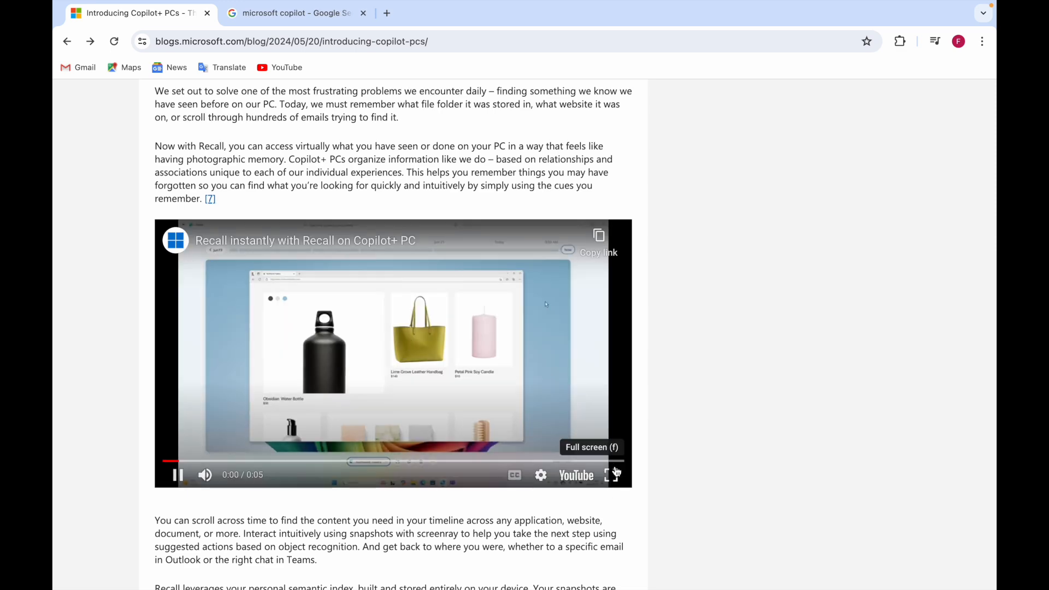
left_click(609, 475)
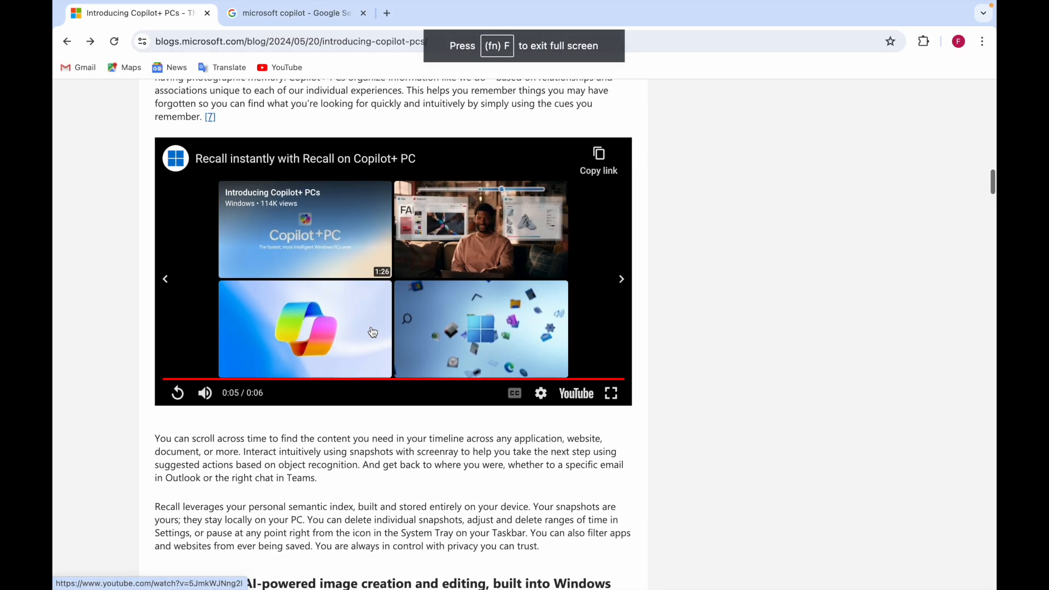
Scroll past the Recall privacy paragraph to the Cocreate with AI-powered image creation section and its video.
scroll("down", 3)
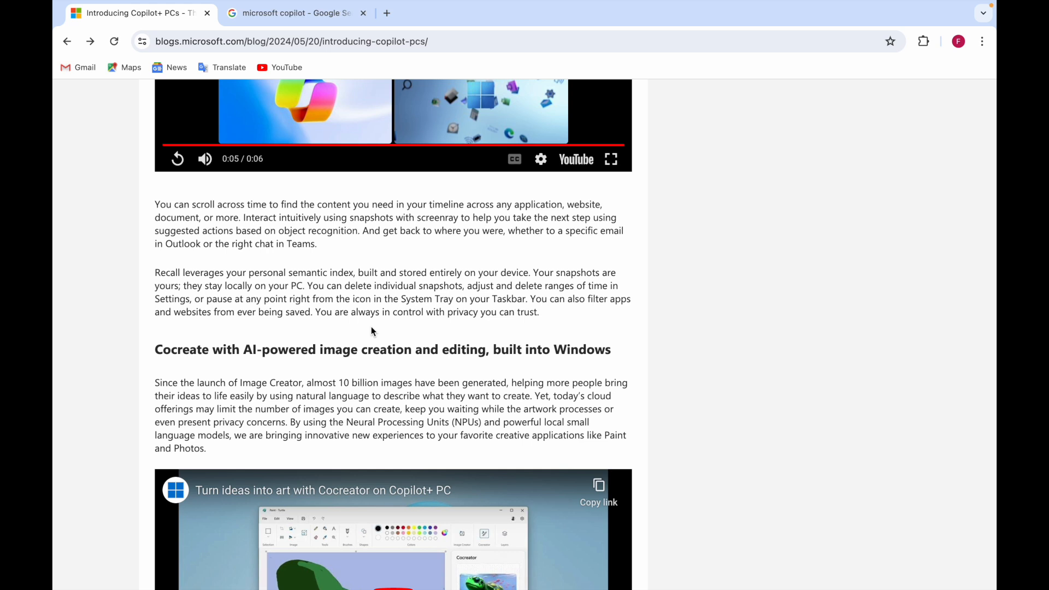
Scroll past the Restyle Image paragraph and Innovative AI experiences section to the Adobe partner part.
scroll("down", 3)
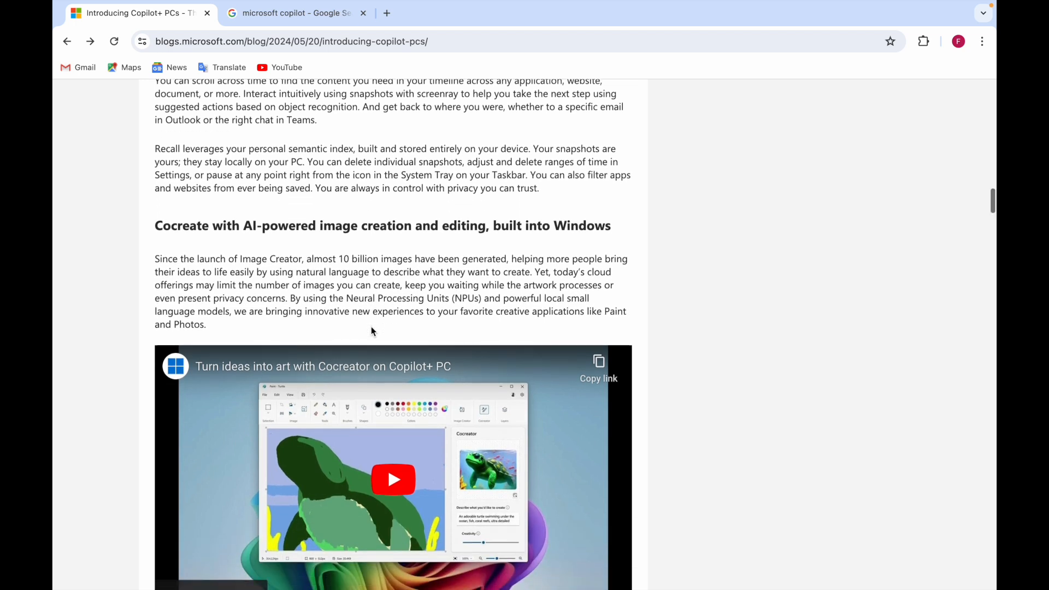
scroll("down", 3)
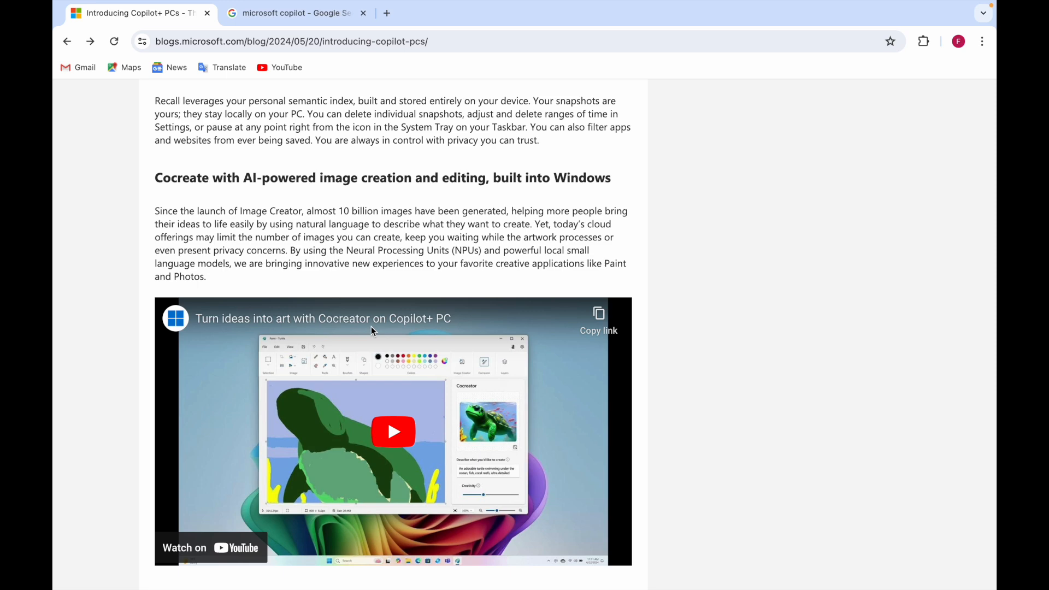
scroll("down", 3)
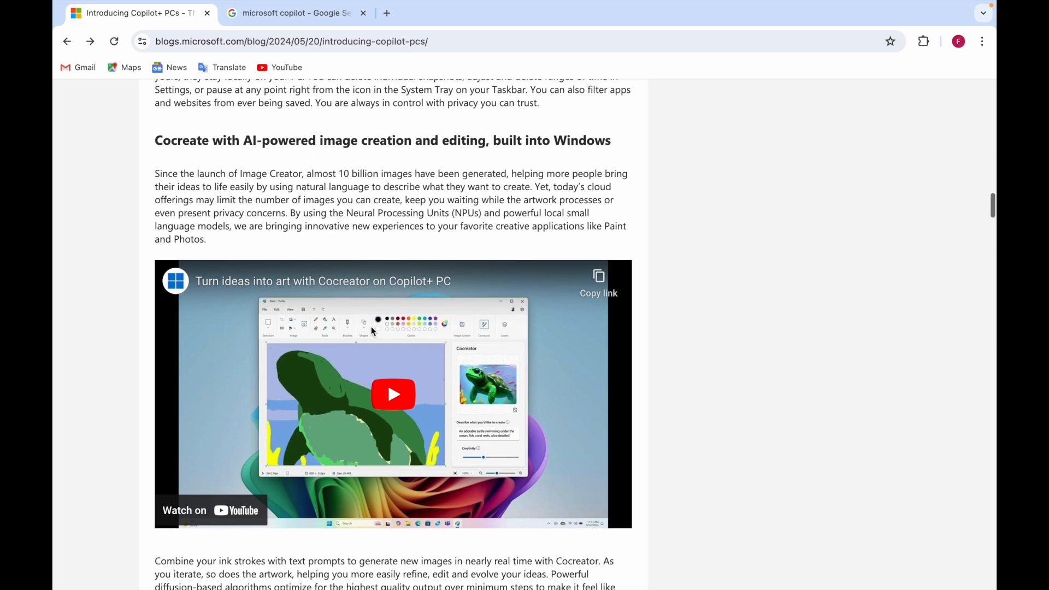
scroll("down", 3)
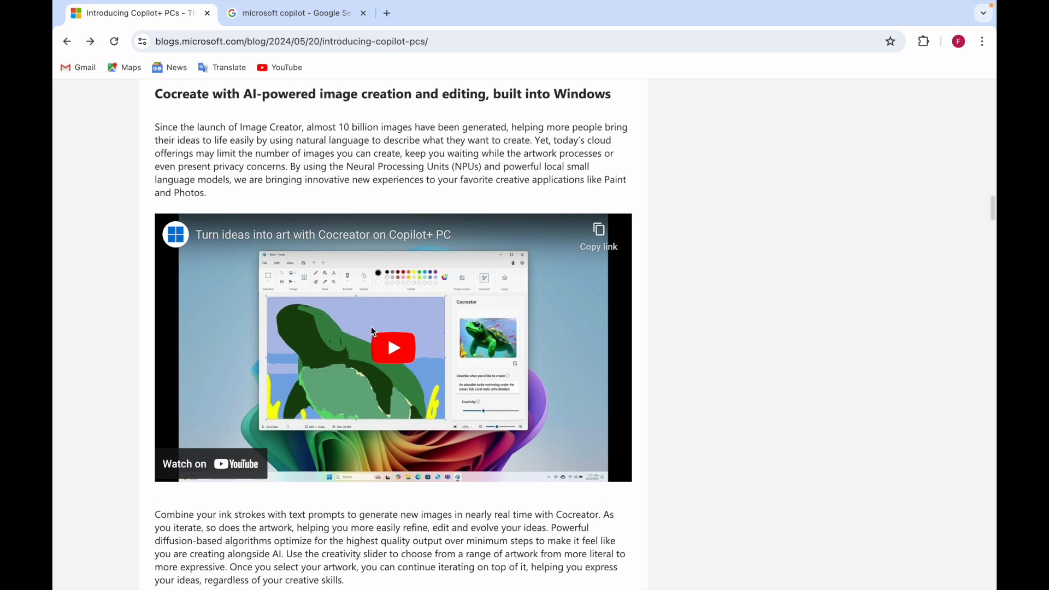
scroll("down", 3)
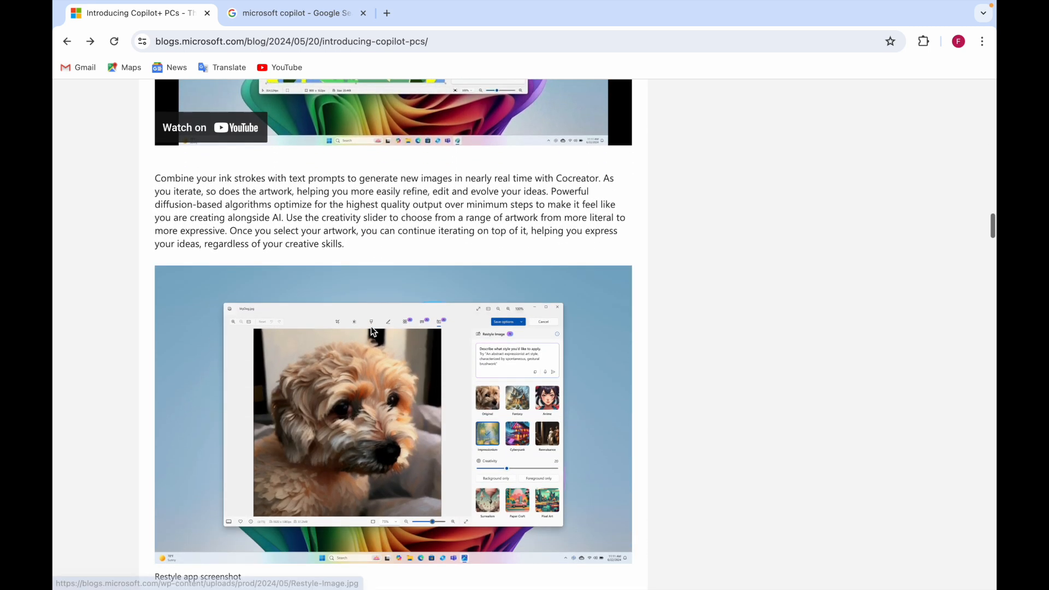
scroll("down", 3)
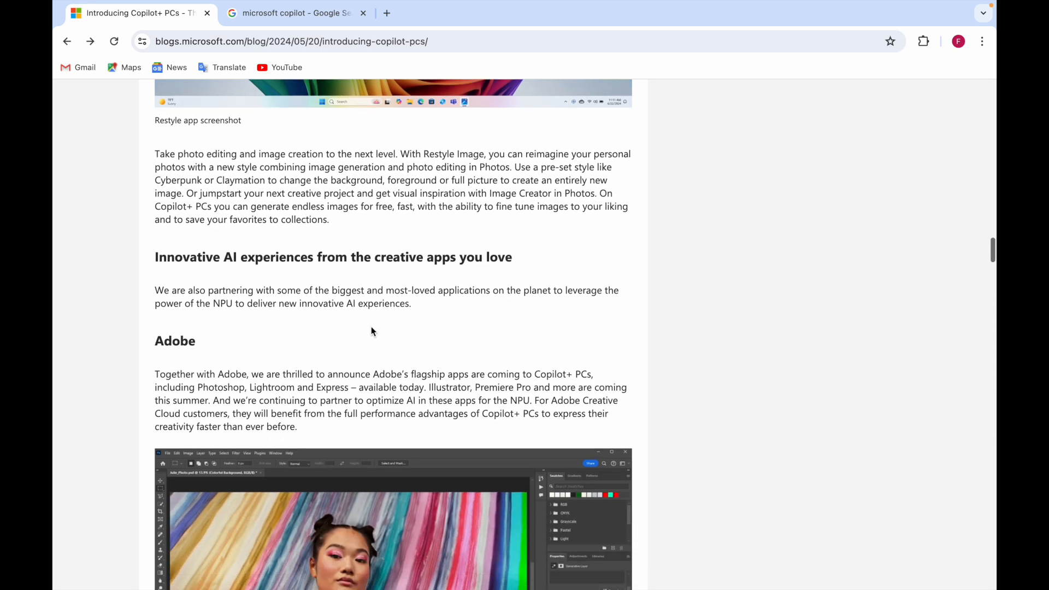
Scroll through DaVinci Resolve, CapCut, Cephable, LiquidText, djay Pro, live captions and Windows Studio Effects to the Copilot heading.
scroll("down", 3)
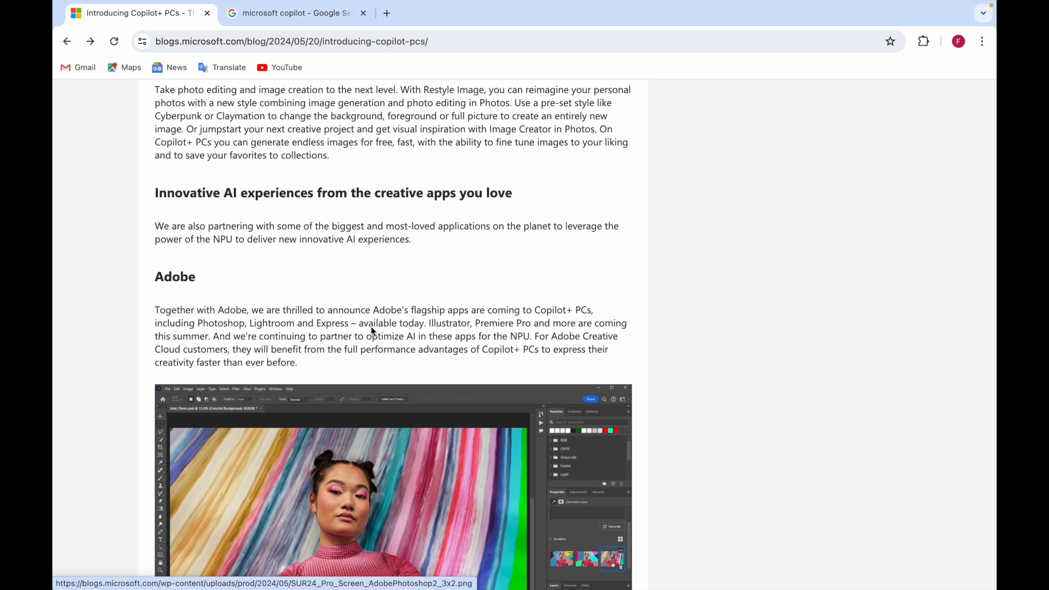
scroll("down", 3)
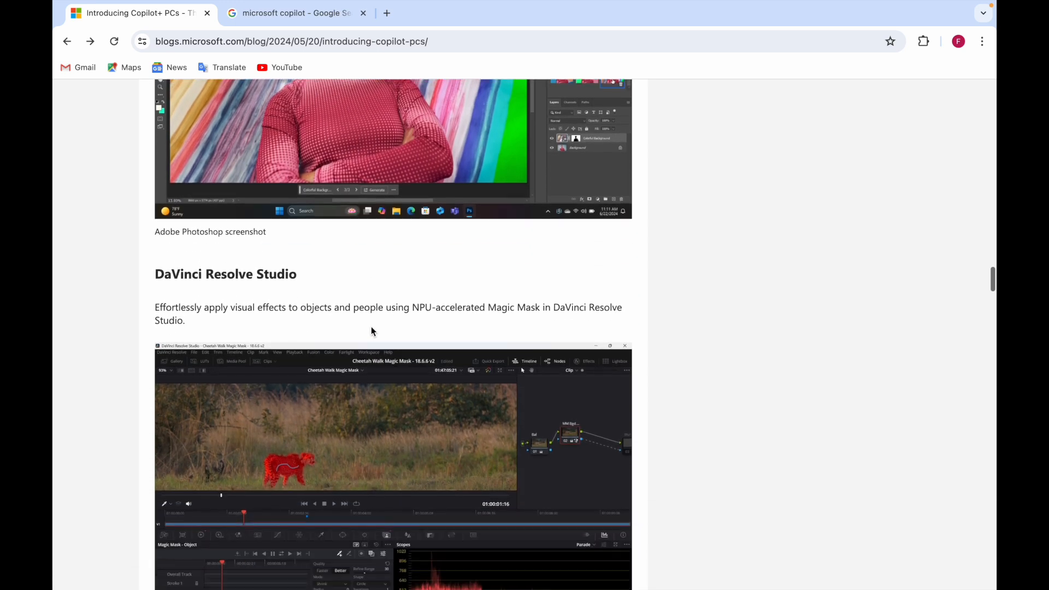
scroll("down", 3)
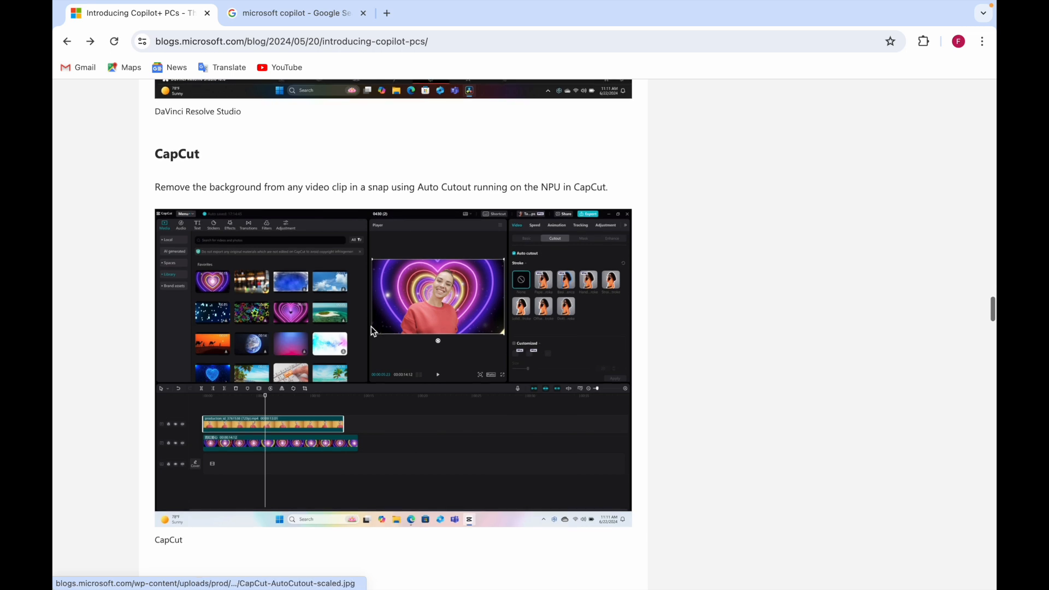
scroll("down", 3)
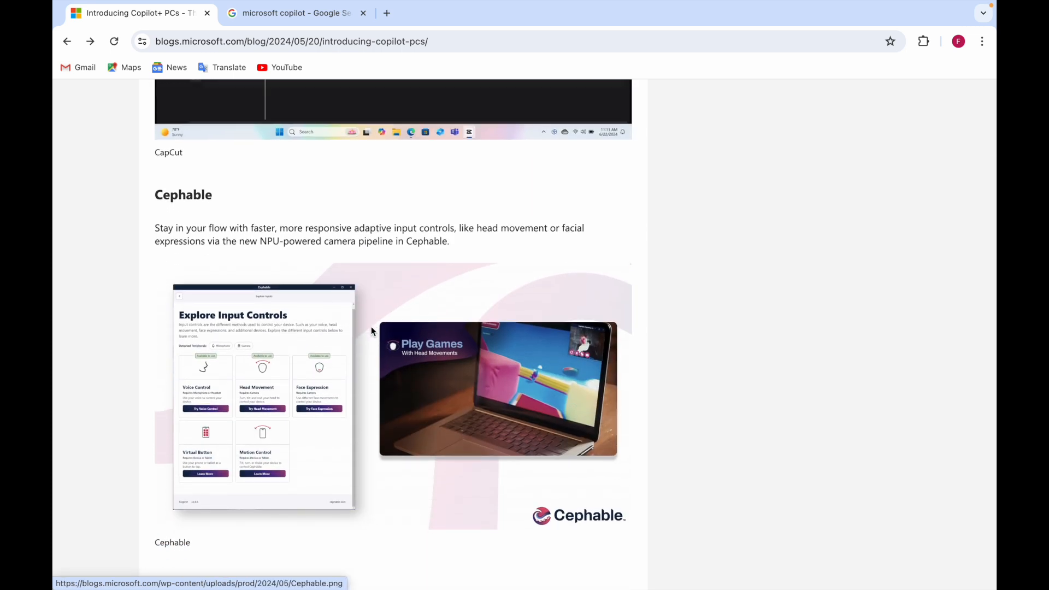
scroll("down", 3)
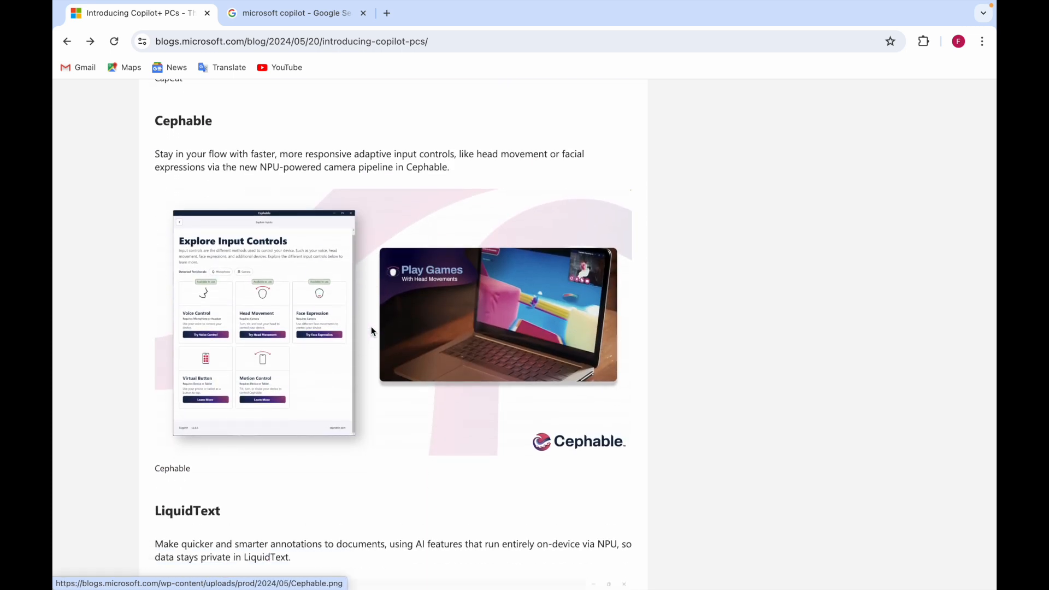
scroll("down", 3)
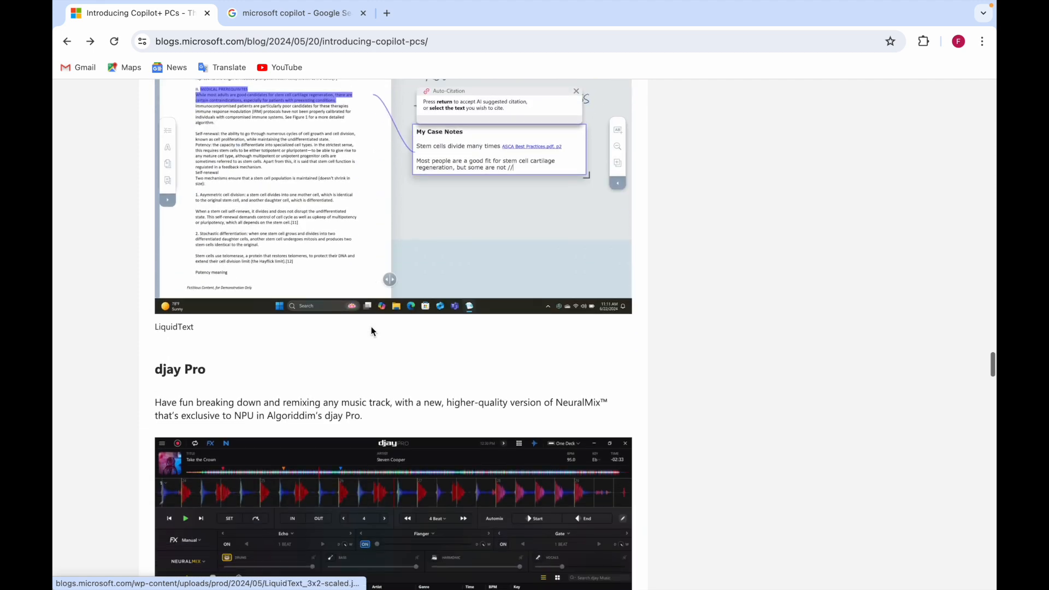
scroll("down", 3)
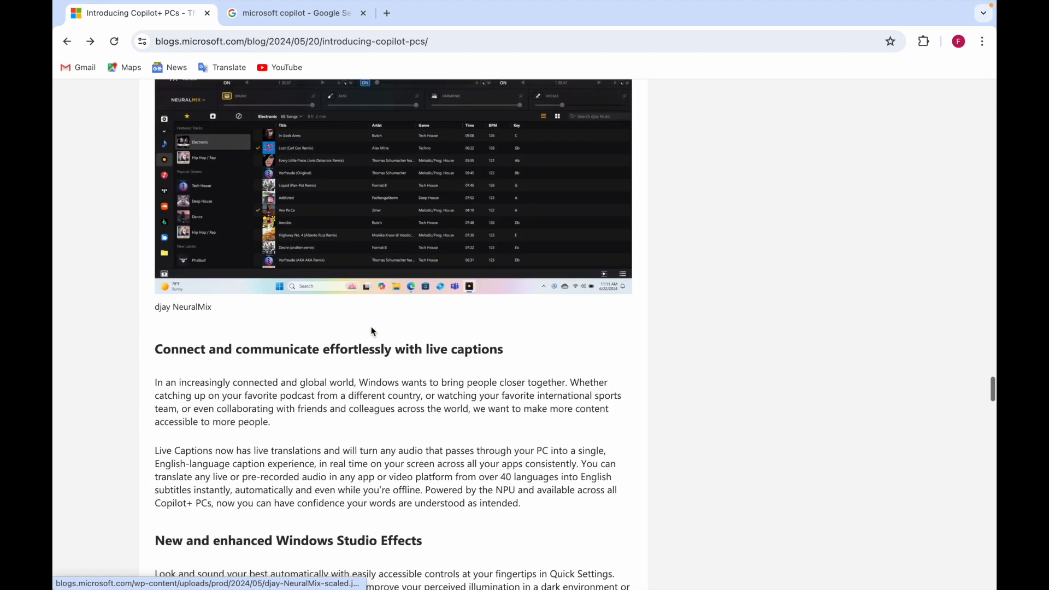
scroll("down", 3)
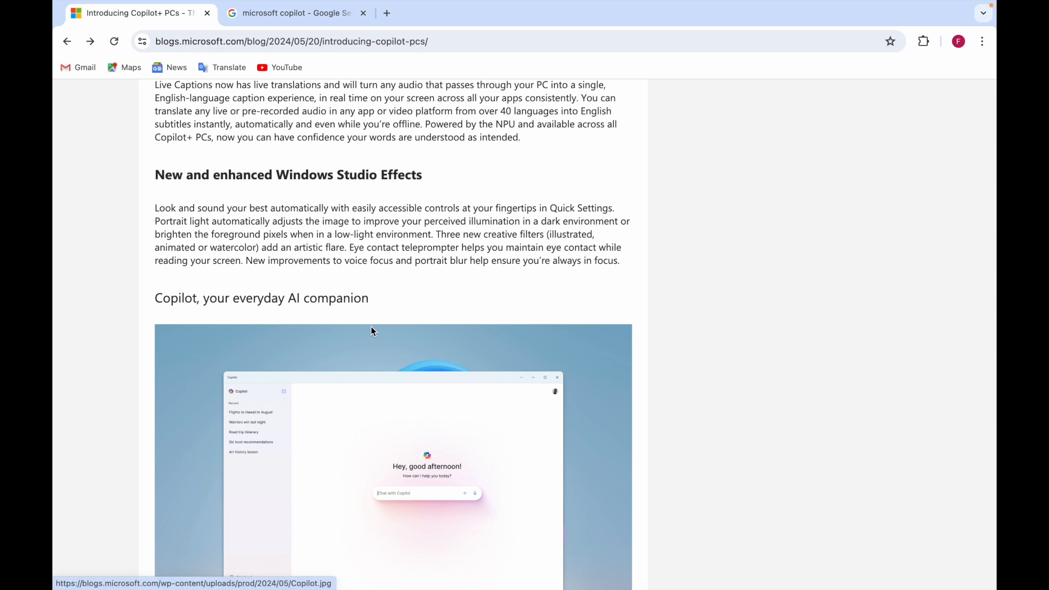
Scroll past Advancing AI responsibly and the Acer-to-Samsung device list to the commercial deployment section.
scroll("down", 3)
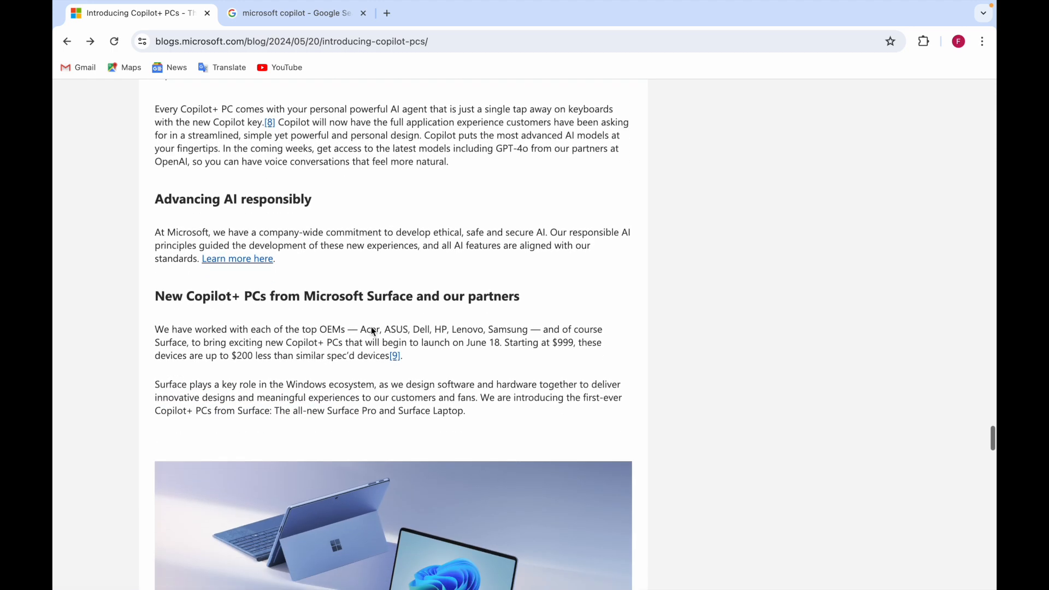
scroll("down", 3)
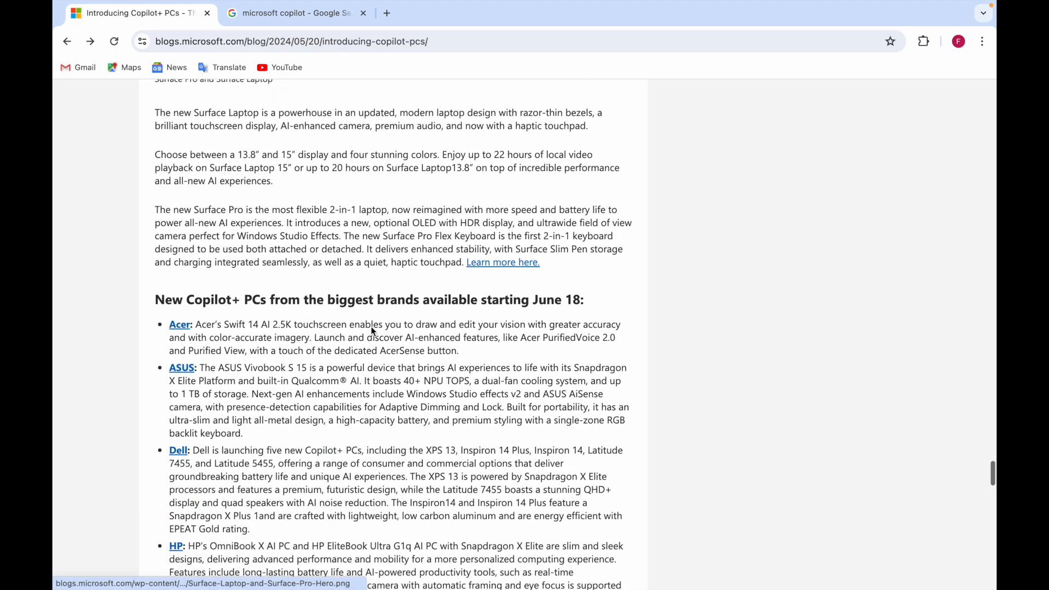
scroll("down", 3)
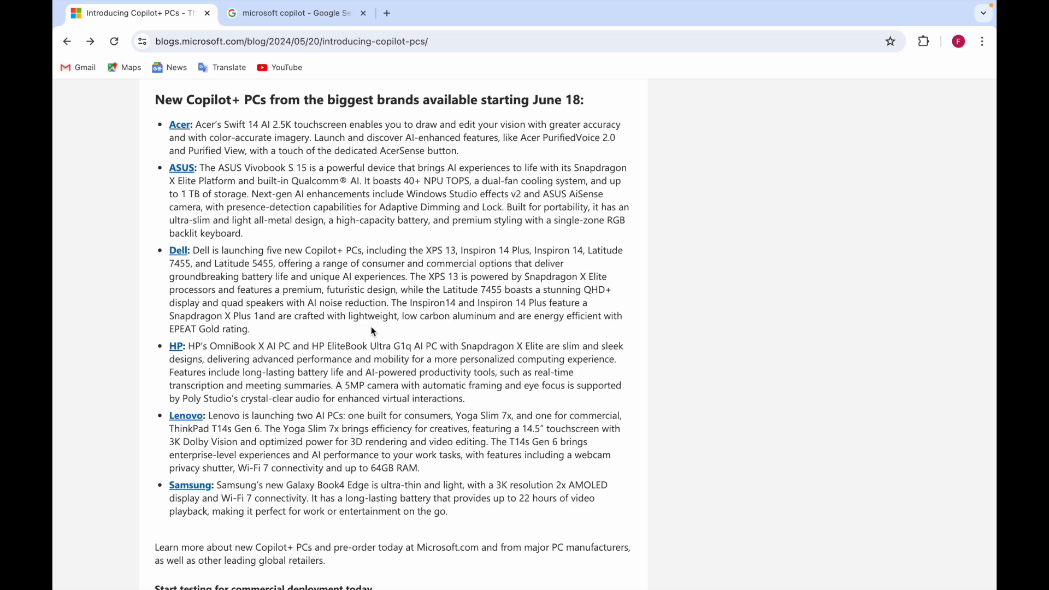
scroll("down", 3)
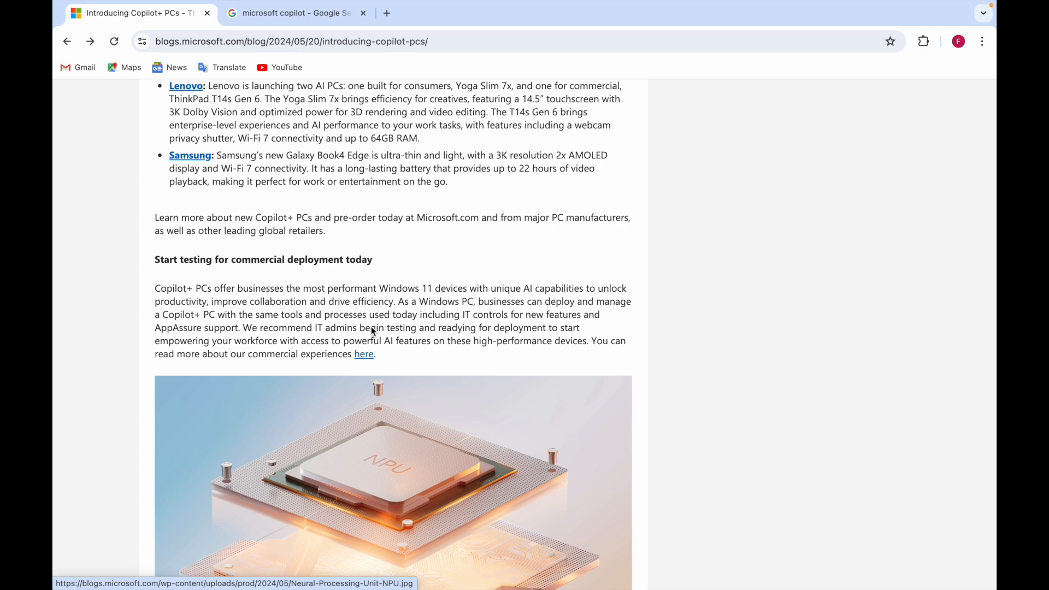
Scroll back past the Surface Pro and Surface Laptop image to the djay NeuralMix image and live captions.
scroll("down", 3)
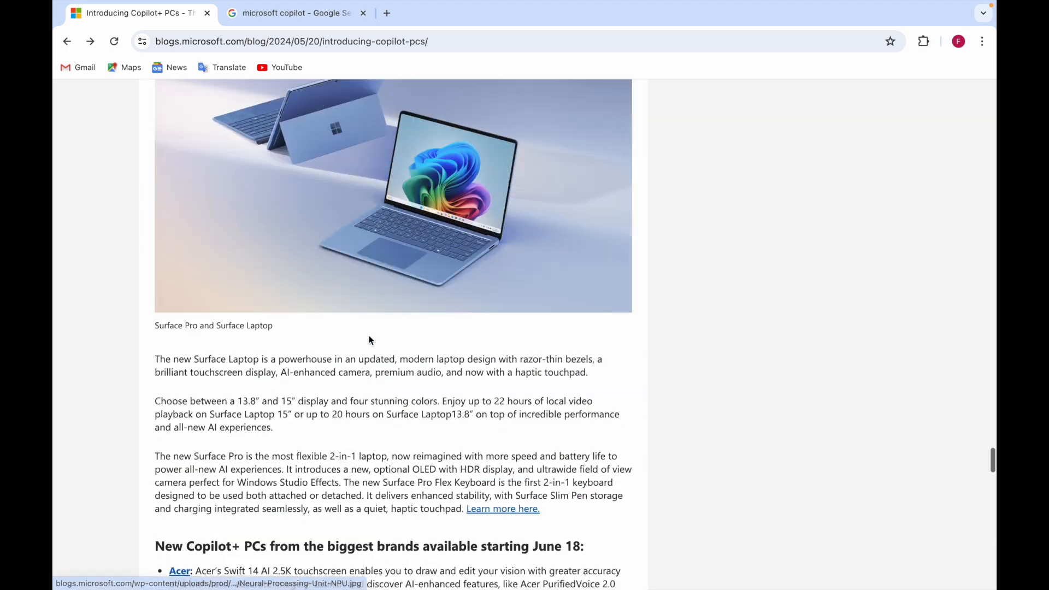
scroll("down", 3)
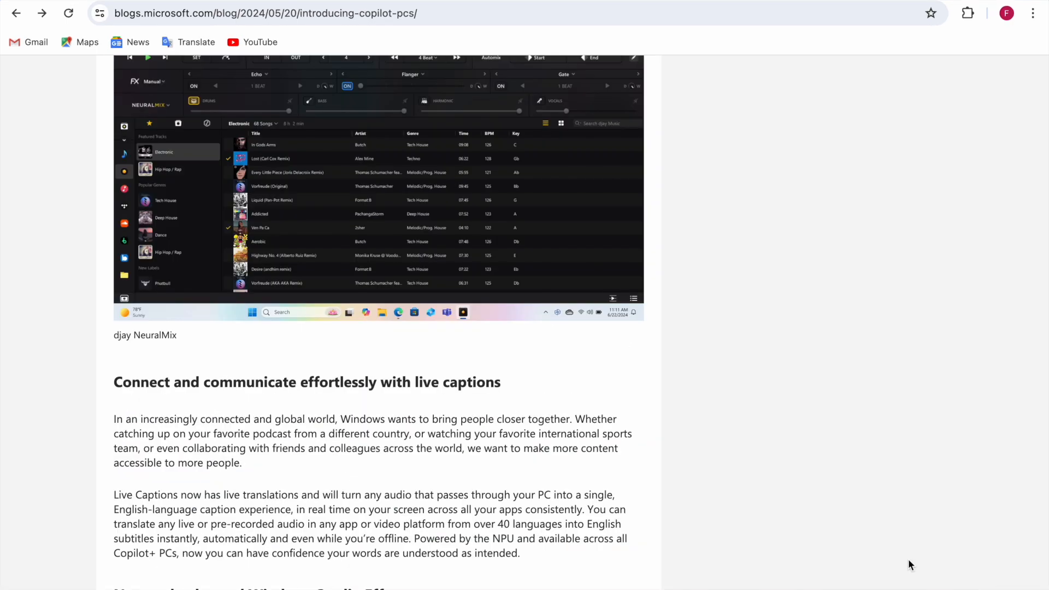